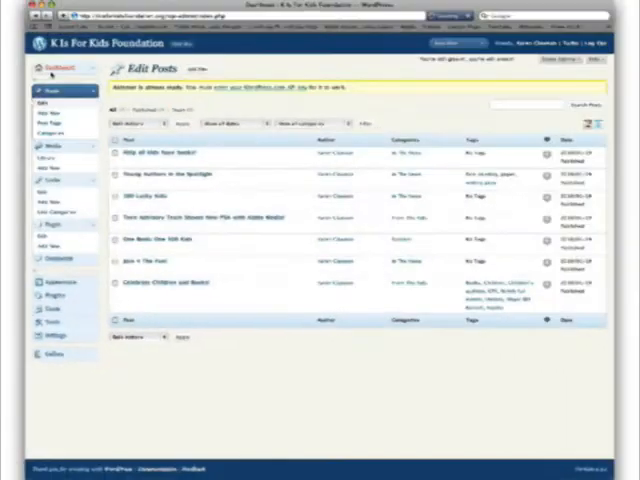
# Step: Go to the NextGEN Add Gallery / Images page from the admin sidebar
pyautogui.click(56, 68)
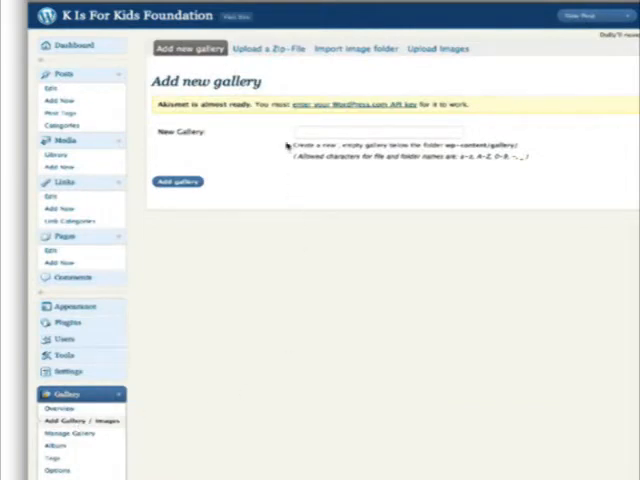
# Step: Name the new gallery and add it as an empty NextGEN gallery
pyautogui.click(376, 132)
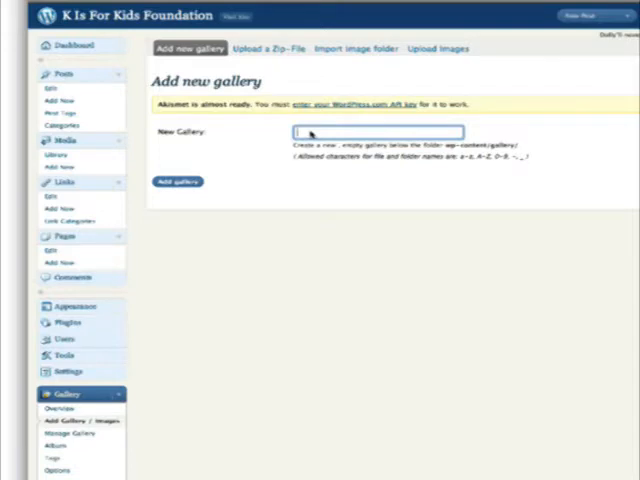
pyautogui.write('4d')
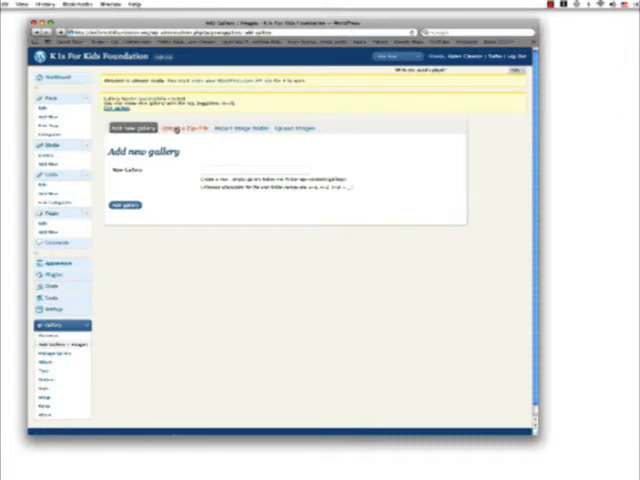
# Step: Switch to the Upload a Zip-File form and browse for the event photo files
pyautogui.click(184, 128)
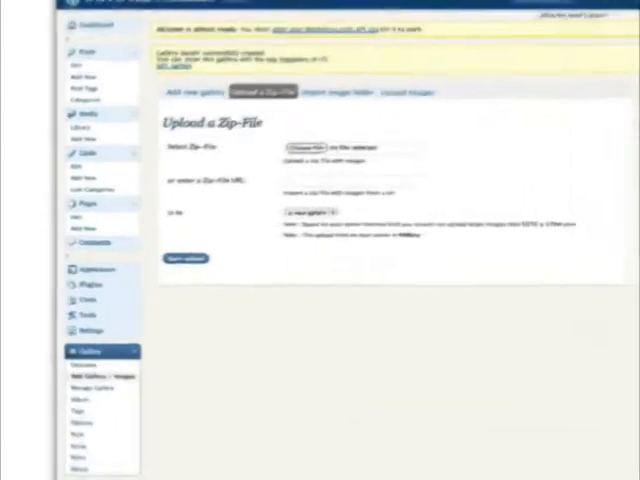
pyautogui.click(304, 148)
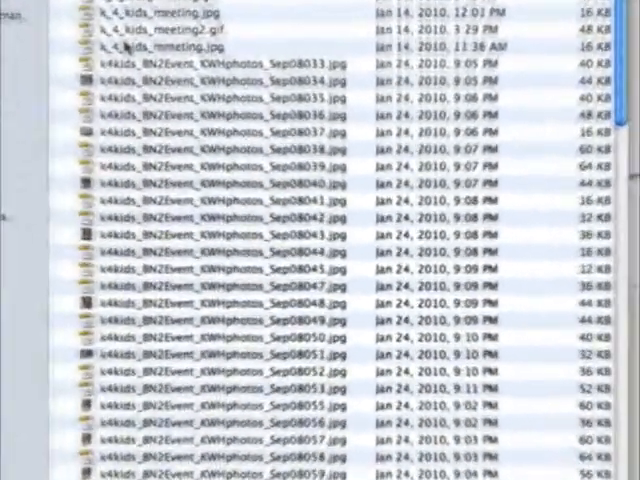
# Step: Create a bandngallery folder on the desktop and move the event JPGs into it
pyautogui.scroll(-3)
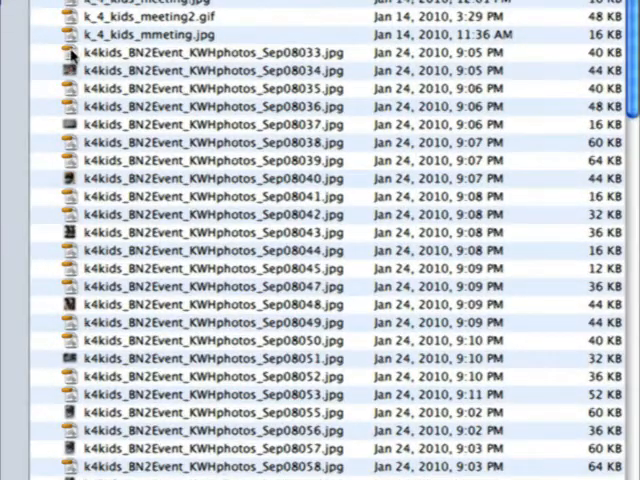
pyautogui.scroll(-3)
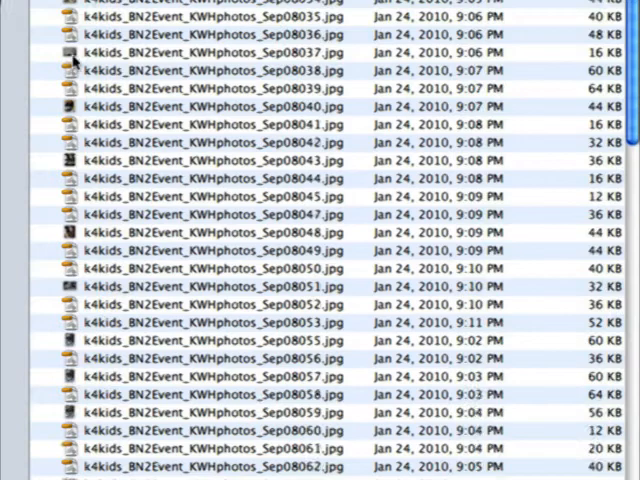
pyautogui.scroll(-3)
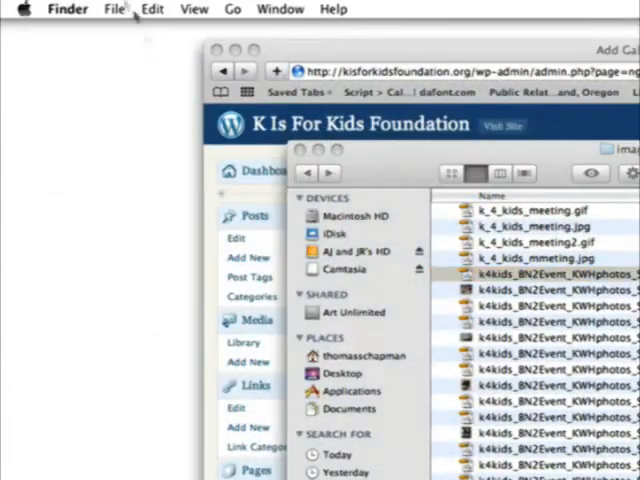
pyautogui.click(112, 8)
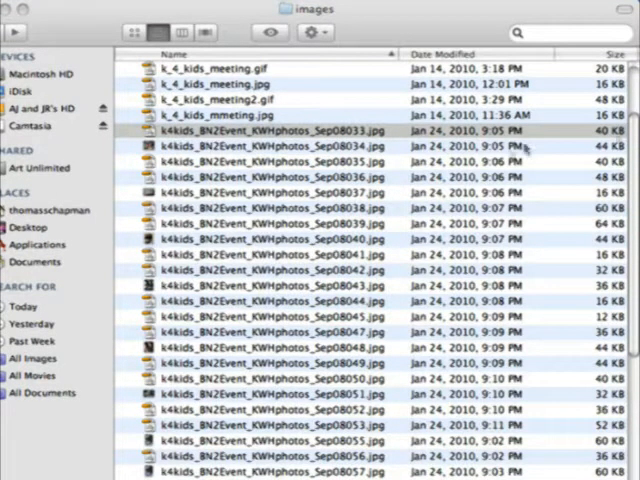
pyautogui.click(264, 130)
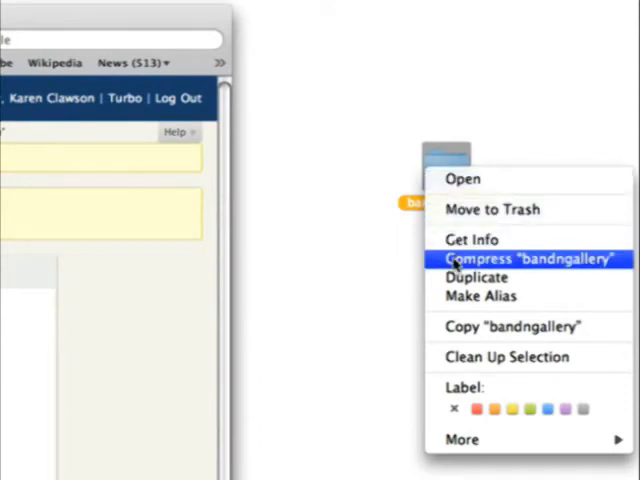
# Step: Compress the bandngallery folder into bandngallery.zip on the desktop
pyautogui.click(528, 258)
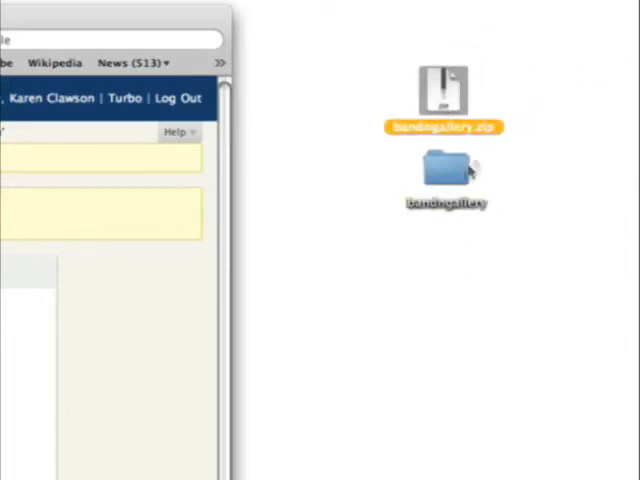
pyautogui.click(444, 170)
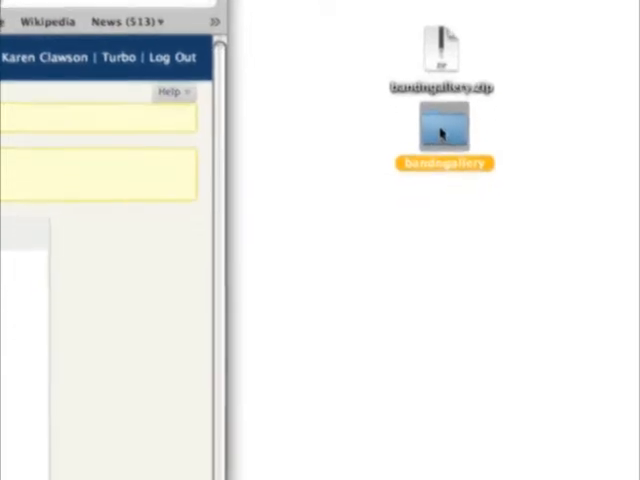
pyautogui.rightClick(444, 132)
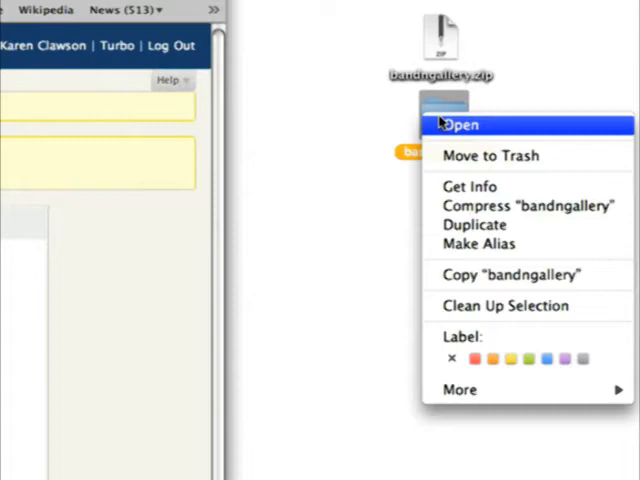
pyautogui.moveTo(530, 206)
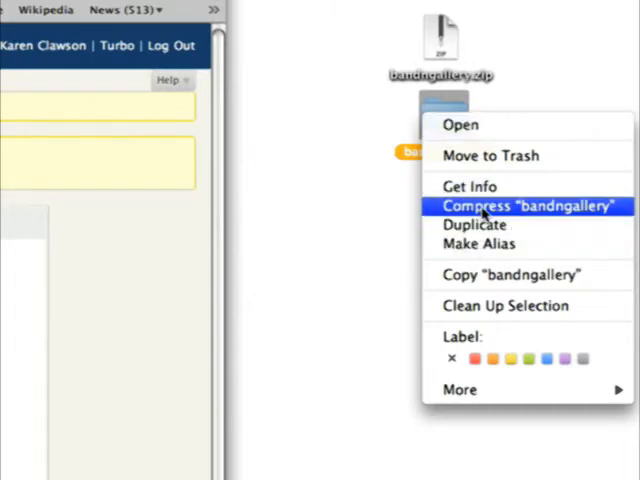
pyautogui.click(508, 208)
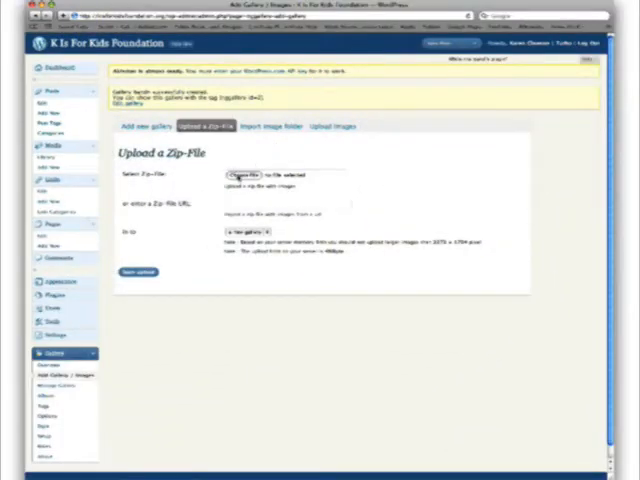
# Step: Choose bandngallery.zip from the Desktop and target the 2 - BandN gallery
pyautogui.click(244, 170)
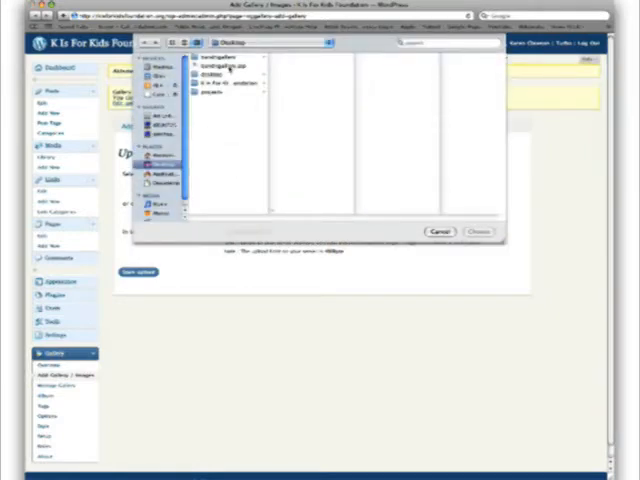
pyautogui.click(212, 64)
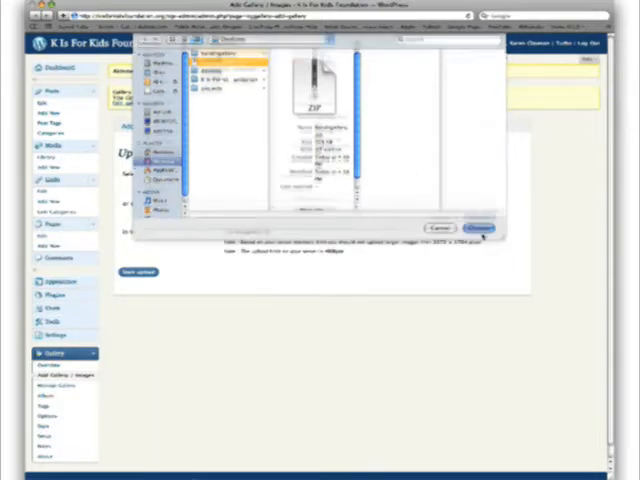
pyautogui.click(484, 224)
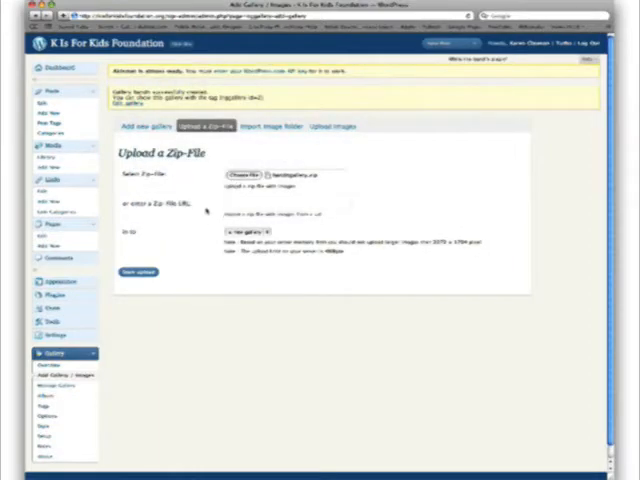
pyautogui.click(236, 236)
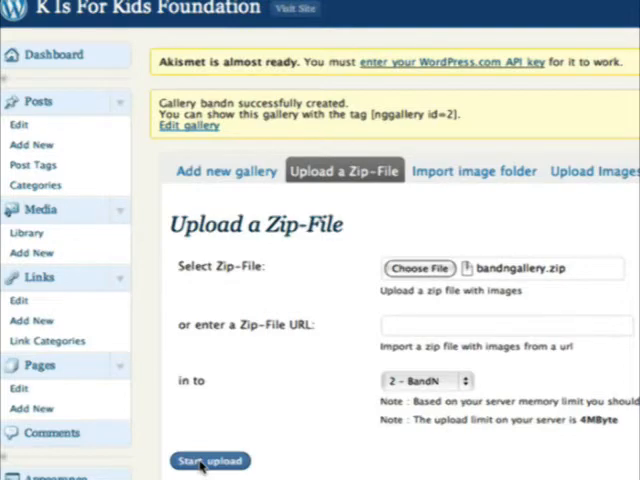
# Step: Start the upload so the zipped photos are added to the BandN gallery
pyautogui.click(210, 460)
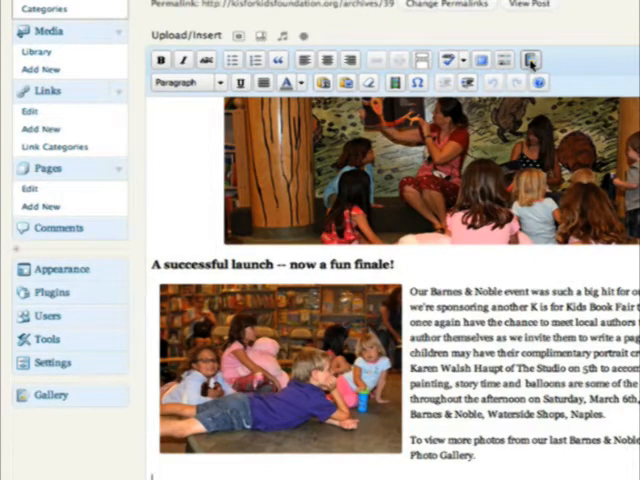
pyautogui.moveTo(532, 60)
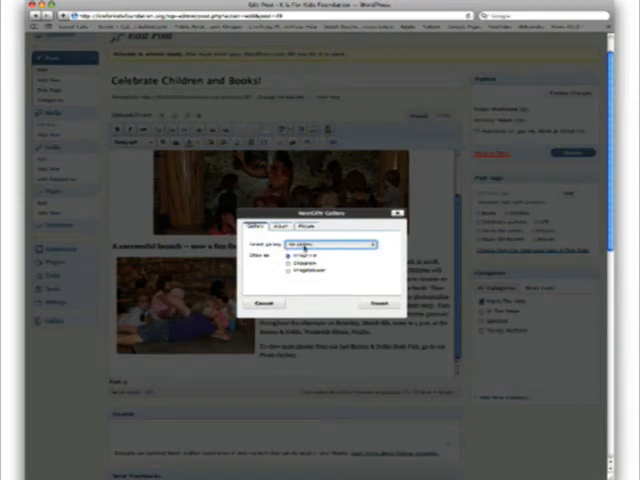
# Step: Insert the 2 - BandN gallery as an Image list into the post
pyautogui.click(312, 244)
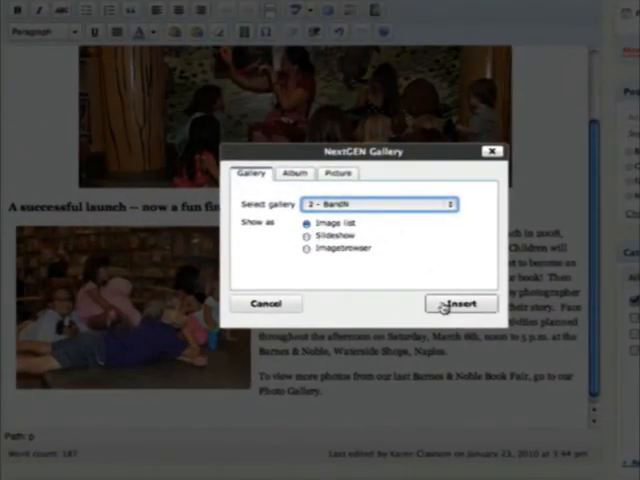
pyautogui.click(460, 304)
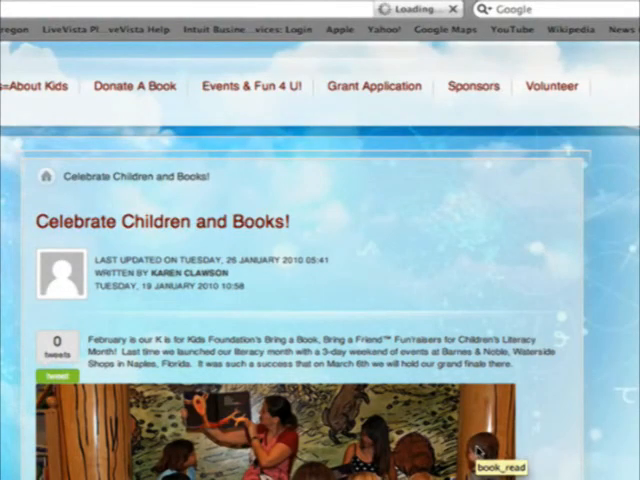
# Step: Scroll the live post down to the row of BandN gallery thumbnails
pyautogui.scroll(-3)
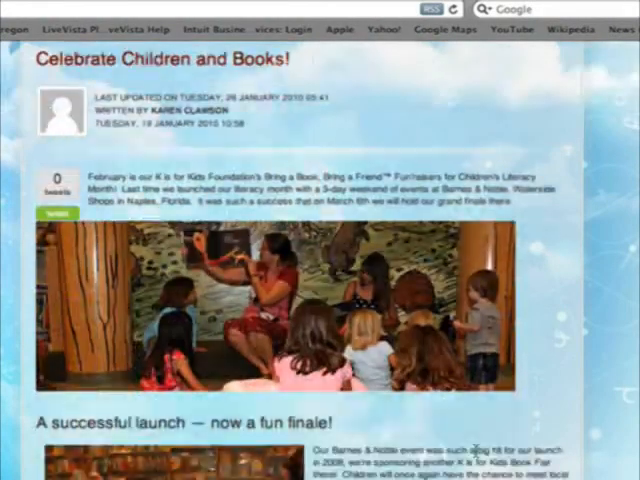
pyautogui.scroll(-3)
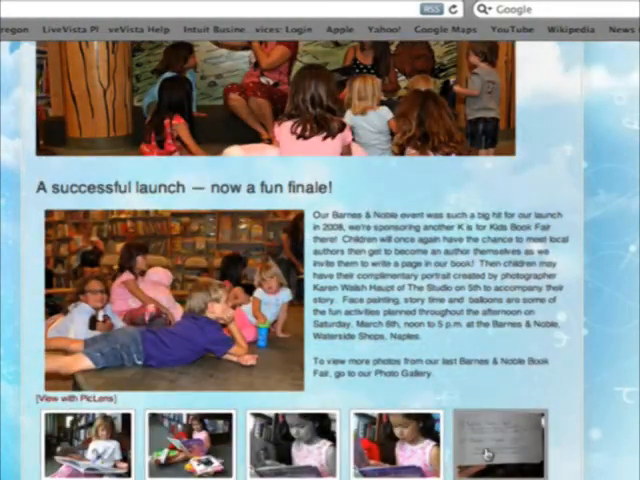